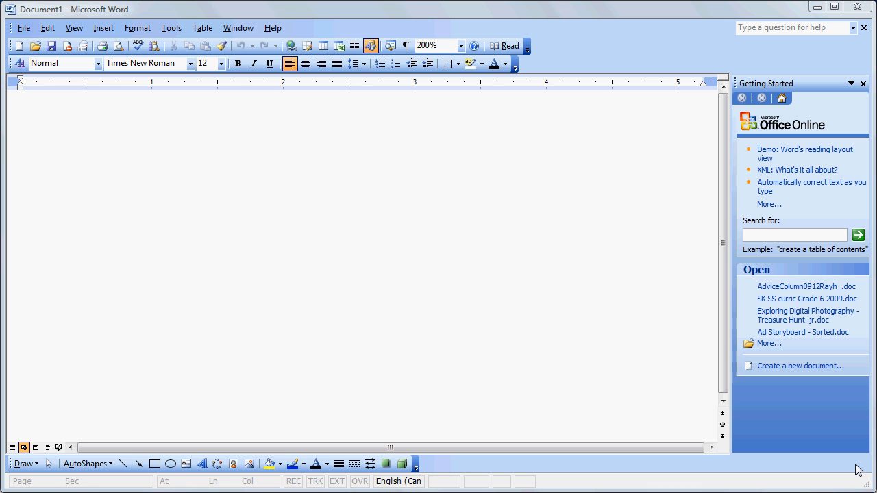
{"action": "mouse_move", "coordinate": [626, 255]}
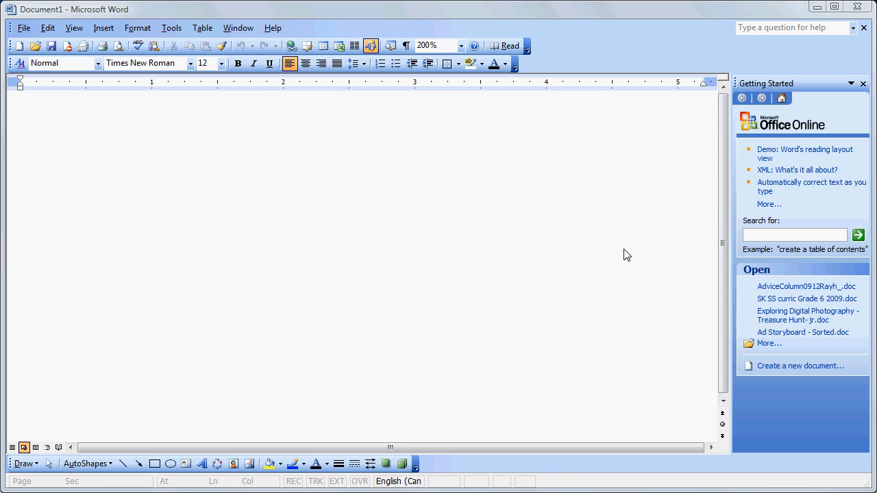
{"action": "mouse_move", "coordinate": [381, 70]}
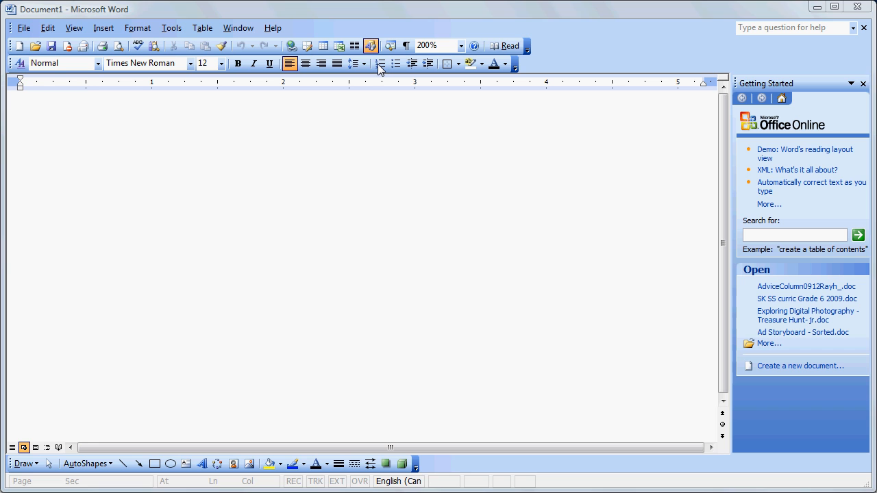
- Start a numbered list so the page begins with item 1
{"action": "left_click", "coordinate": [381, 63]}
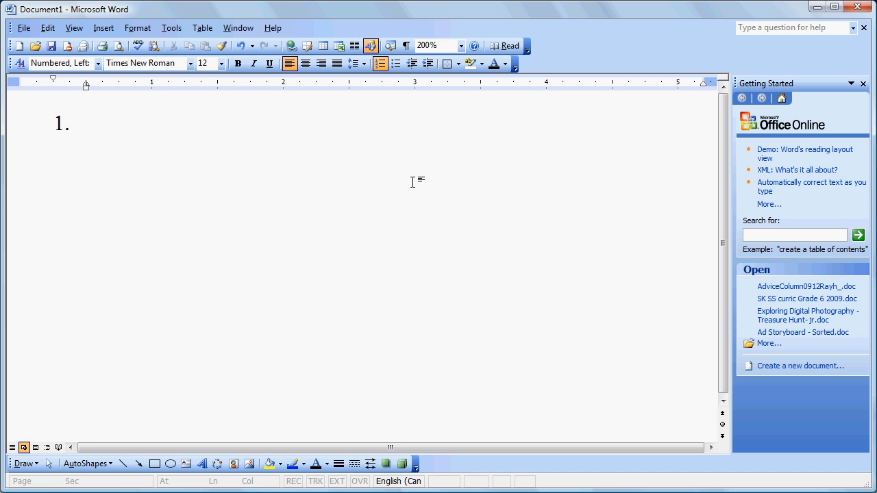
{"action": "mouse_move", "coordinate": [343, 126]}
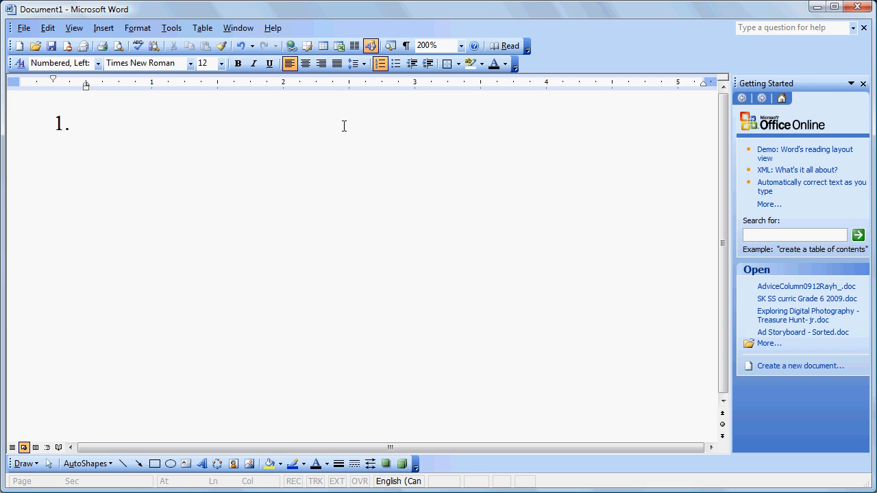
{"action": "left_click", "coordinate": [87, 123]}
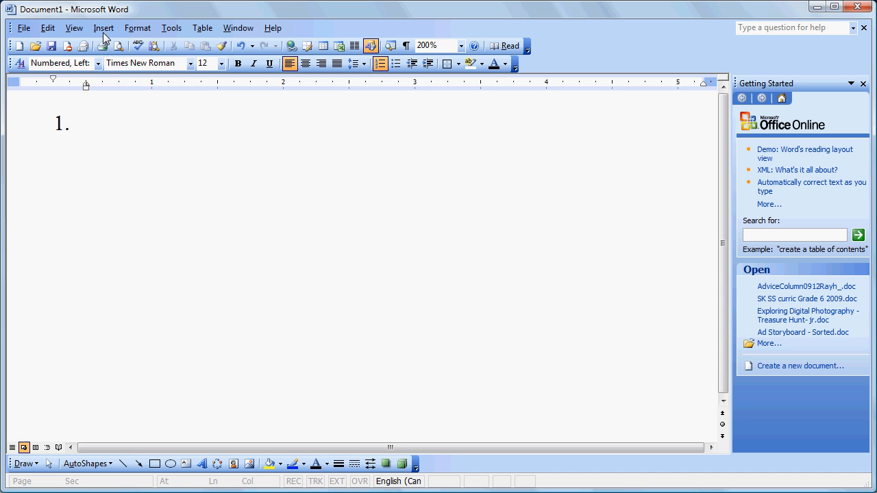
{"action": "left_click", "coordinate": [104, 28]}
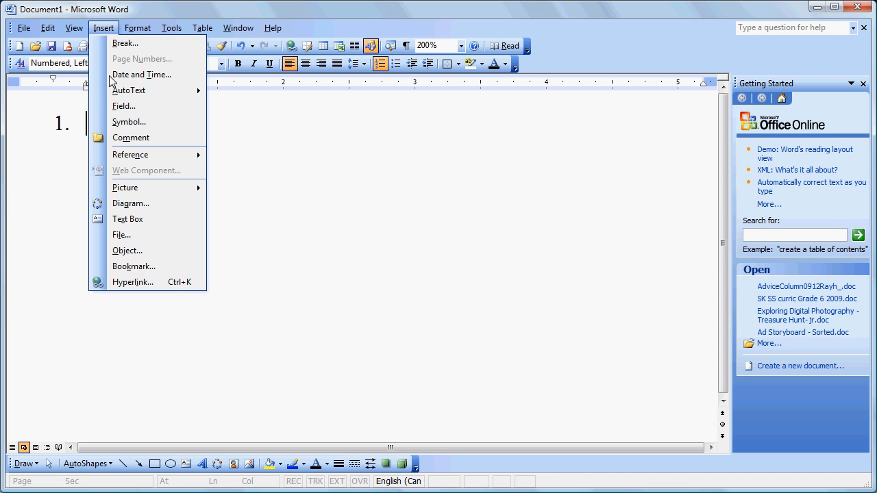
{"action": "mouse_move", "coordinate": [122, 236]}
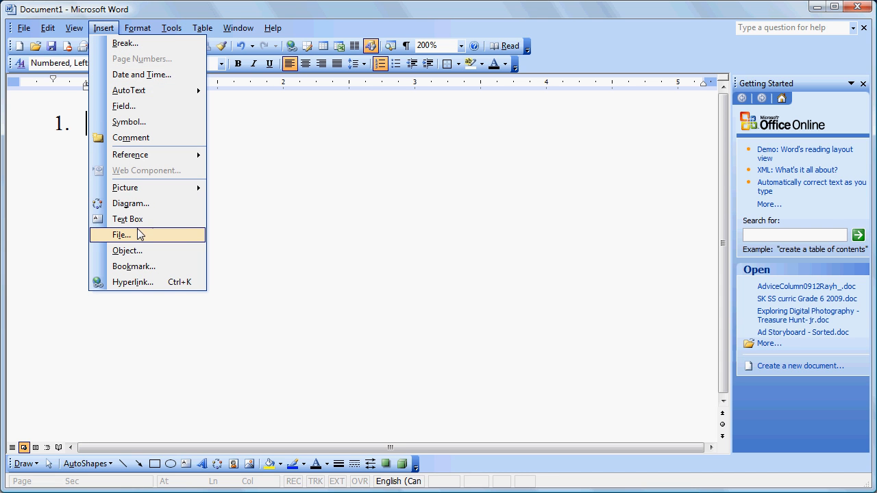
{"action": "left_click", "coordinate": [126, 249]}
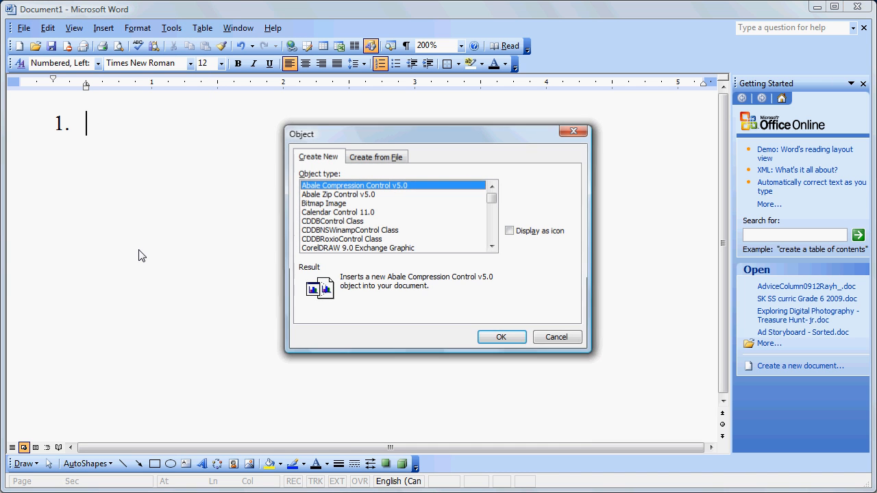
{"action": "mouse_move", "coordinate": [495, 236]}
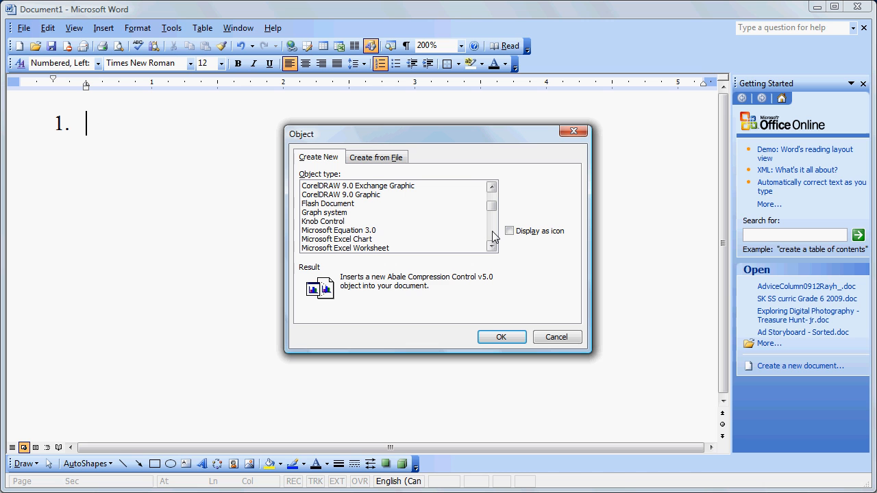
{"action": "mouse_move", "coordinate": [533, 310]}
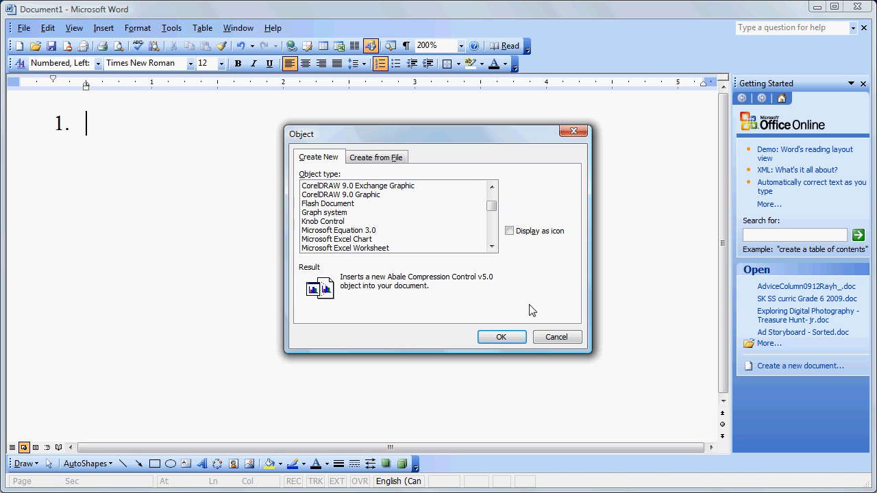
{"action": "left_click", "coordinate": [557, 337]}
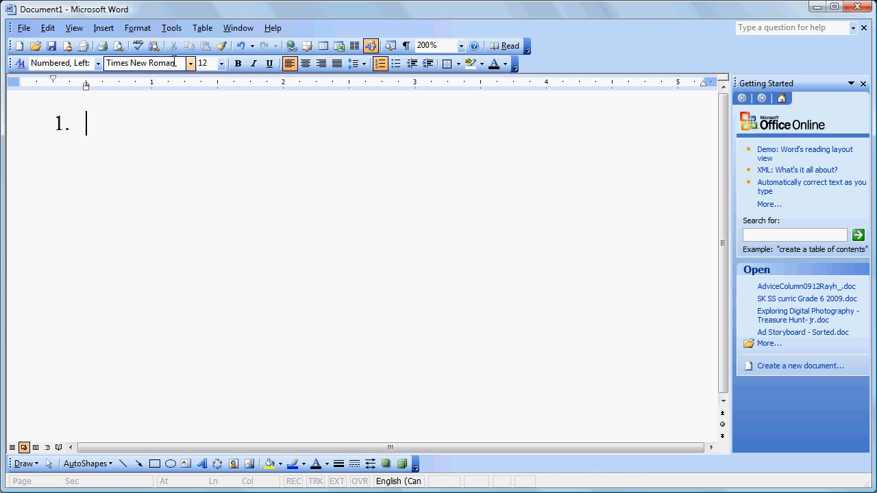
{"action": "mouse_move", "coordinate": [171, 27]}
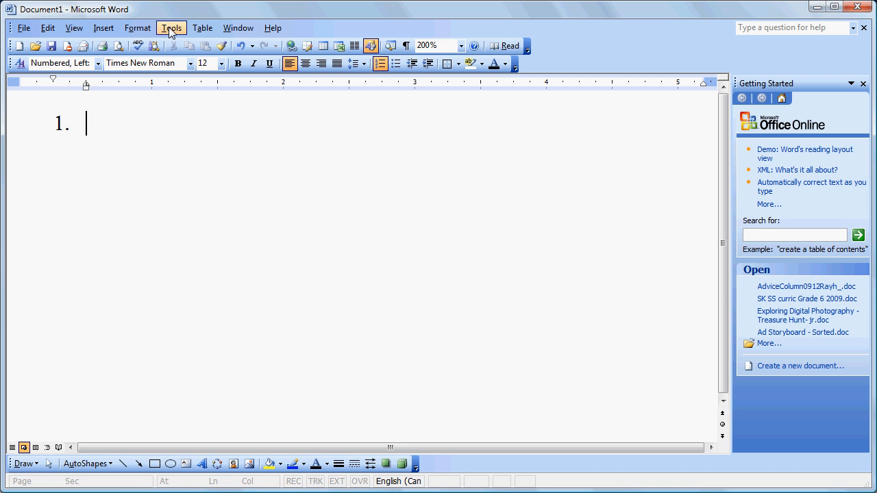
{"action": "mouse_move", "coordinate": [153, 46]}
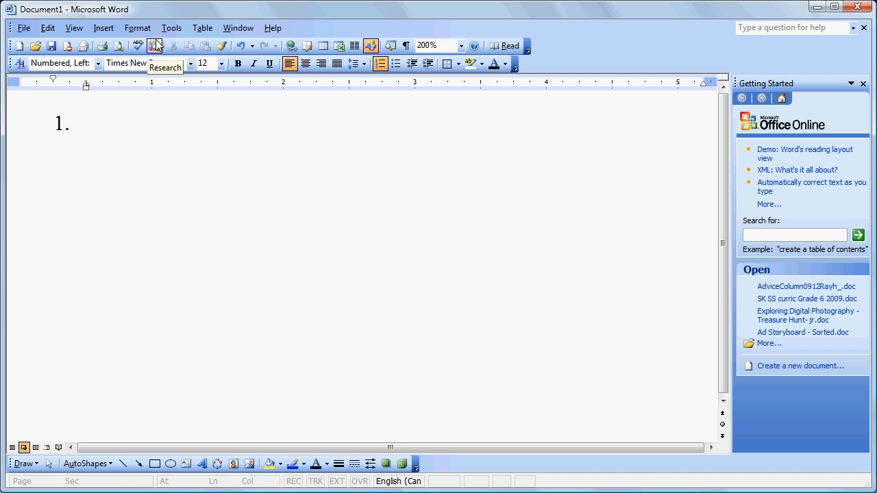
{"action": "left_click", "coordinate": [172, 27]}
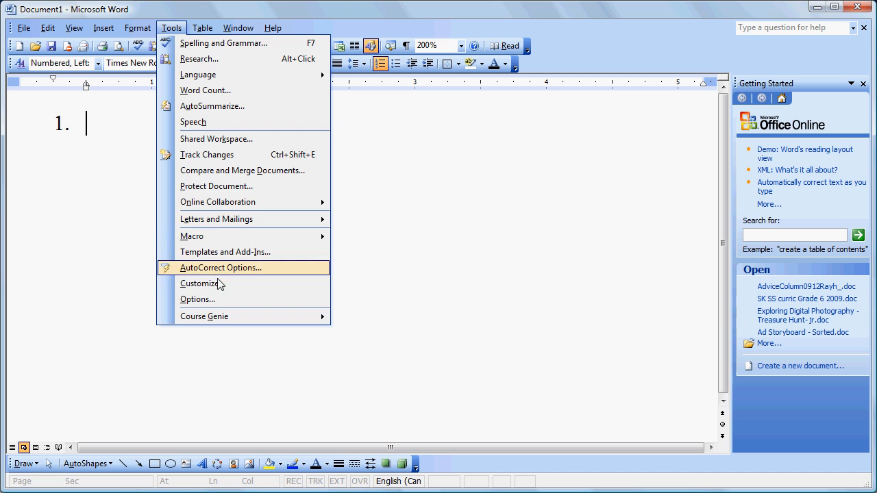
{"action": "left_click", "coordinate": [200, 283]}
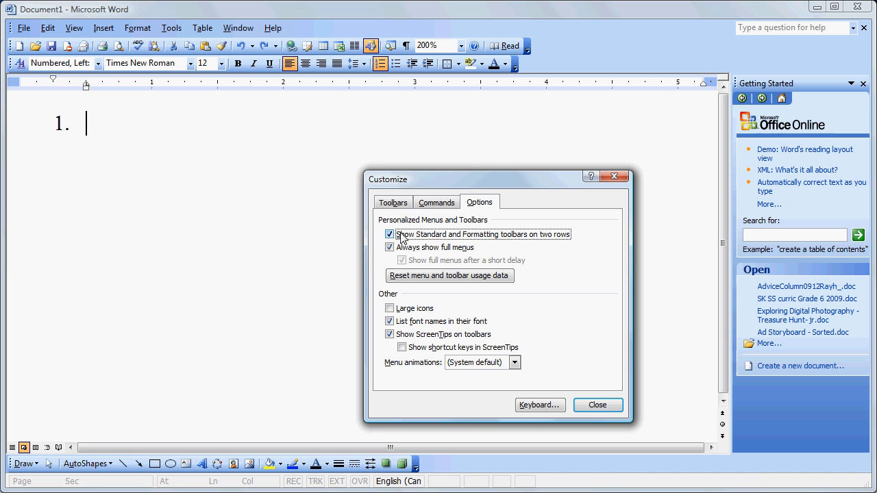
{"action": "mouse_move", "coordinate": [591, 304]}
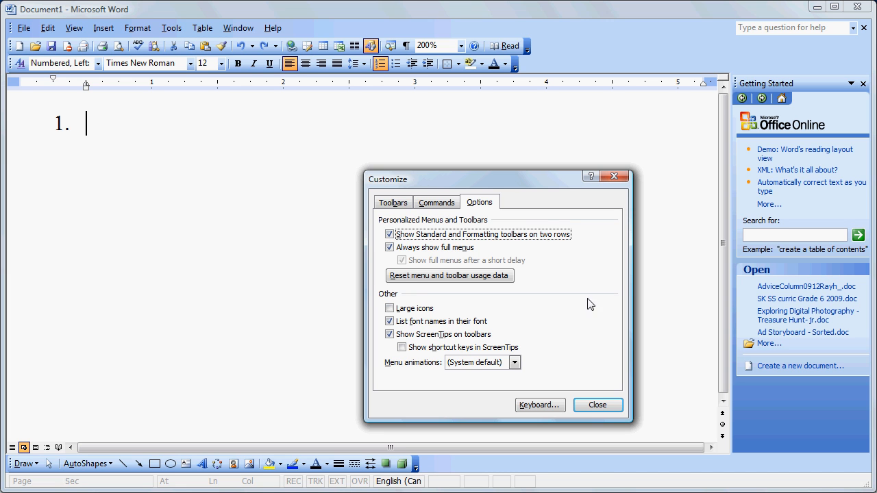
{"action": "mouse_move", "coordinate": [597, 406]}
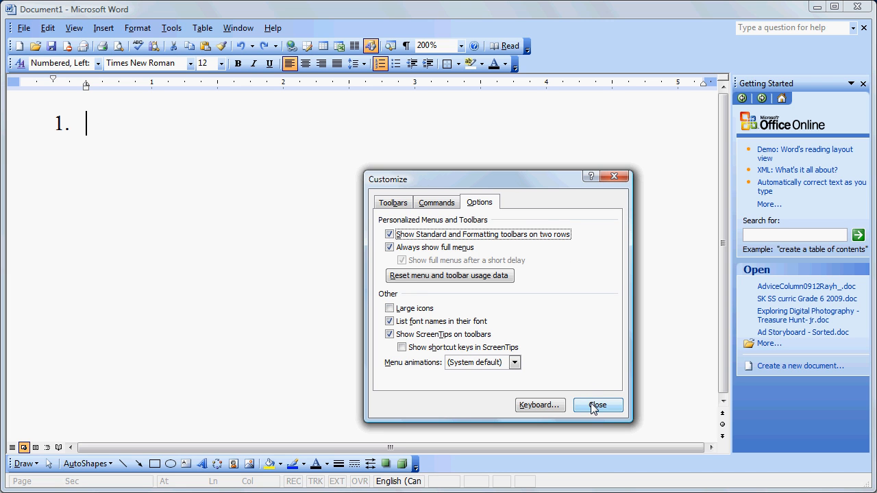
{"action": "left_click", "coordinate": [598, 405]}
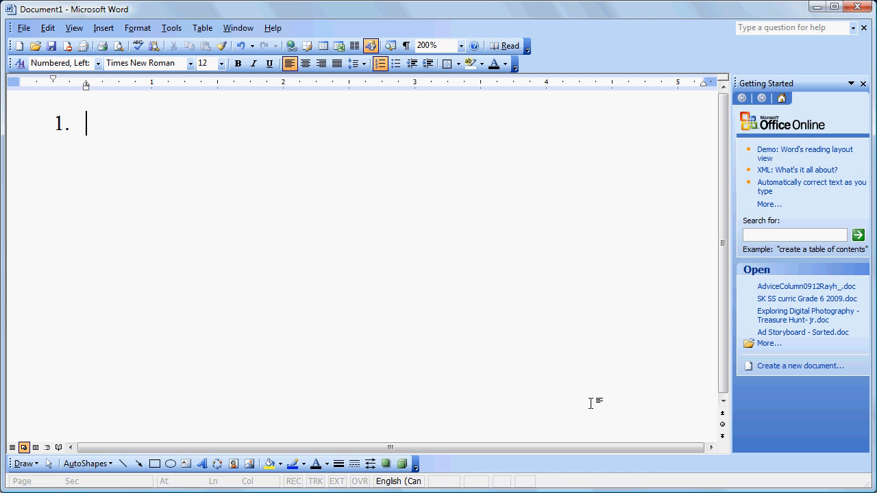
{"action": "mouse_move", "coordinate": [586, 118]}
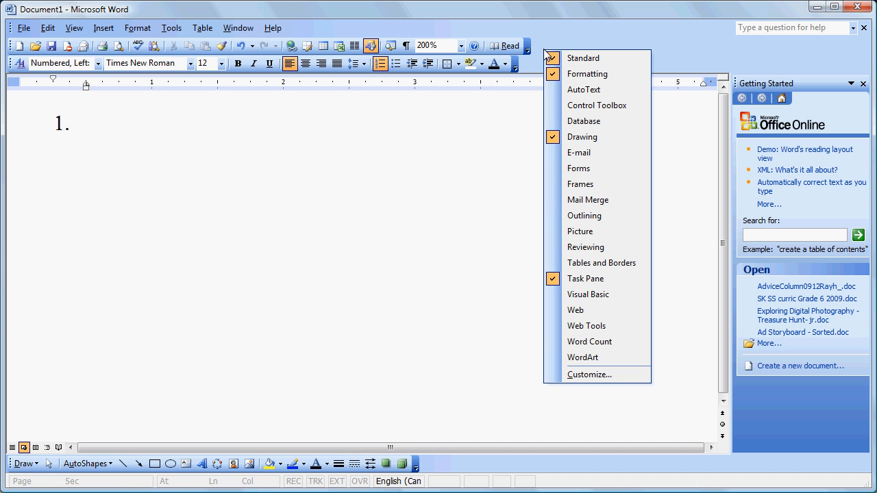
- In Customize, browse the Insert category commands to find the Equation Editor command
{"action": "left_click", "coordinate": [589, 375]}
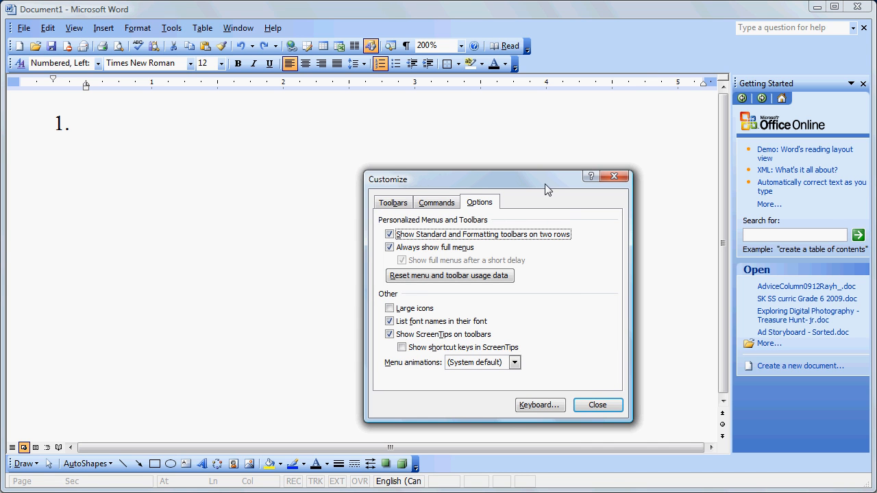
{"action": "left_click_drag", "start_coordinate": [499, 178], "coordinate": [465, 59]}
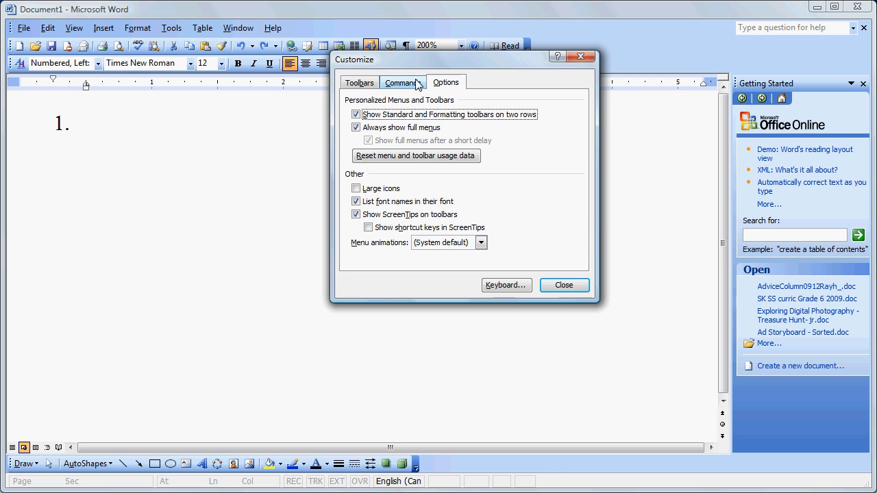
{"action": "left_click", "coordinate": [403, 83]}
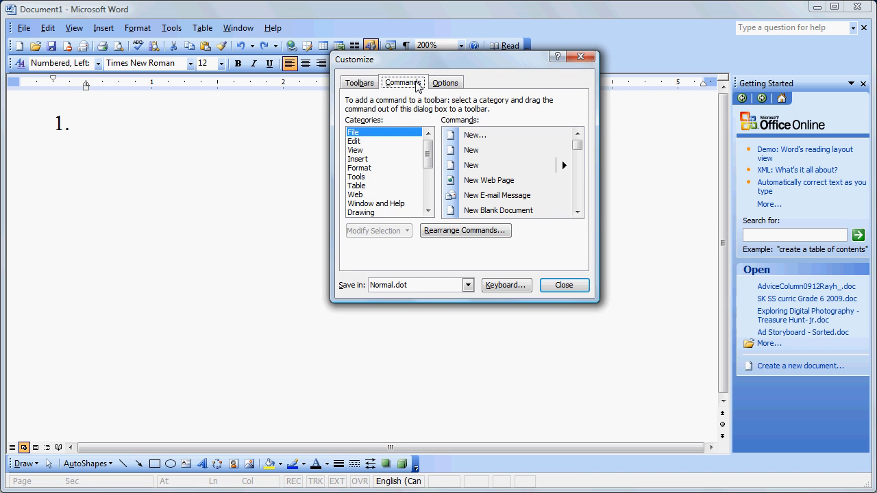
{"action": "mouse_move", "coordinate": [356, 167]}
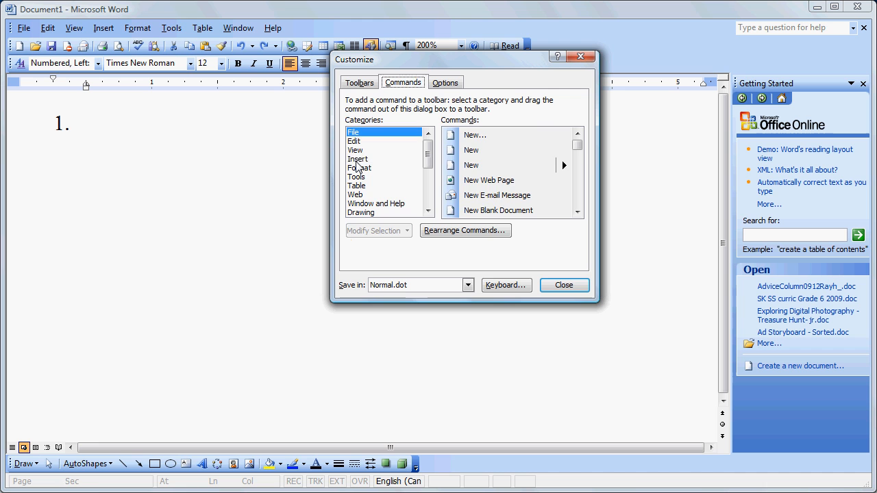
{"action": "left_click", "coordinate": [358, 159]}
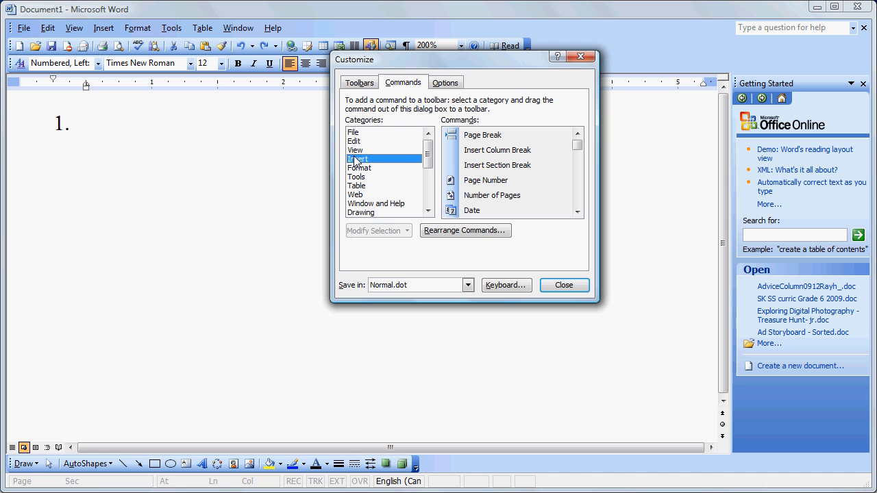
{"action": "mouse_move", "coordinate": [578, 203]}
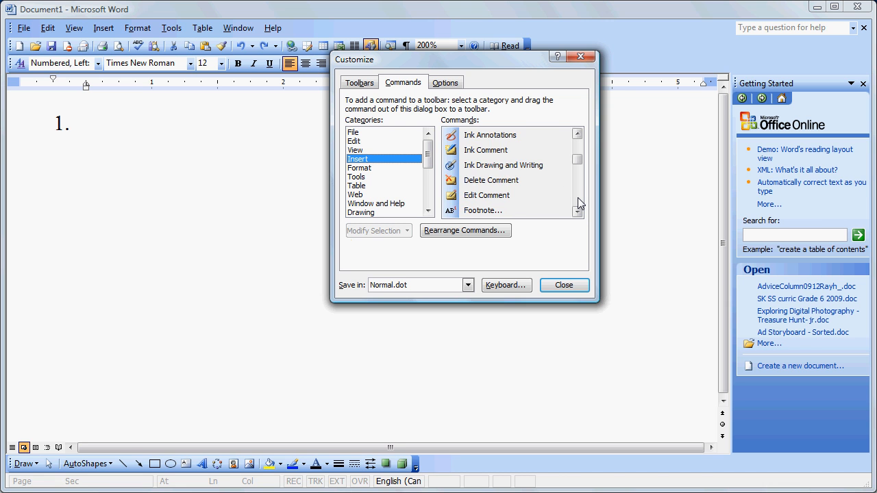
{"action": "scroll", "scroll_direction": "down", "scroll_amount": 3}
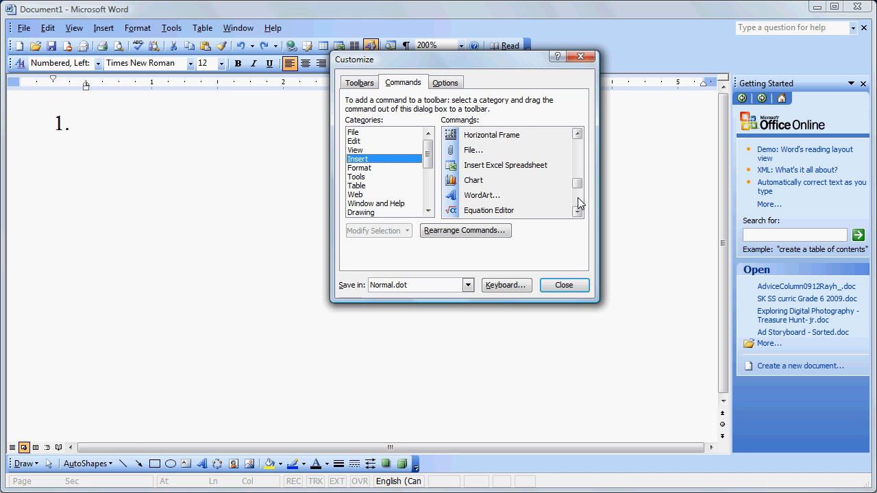
{"action": "mouse_move", "coordinate": [502, 214]}
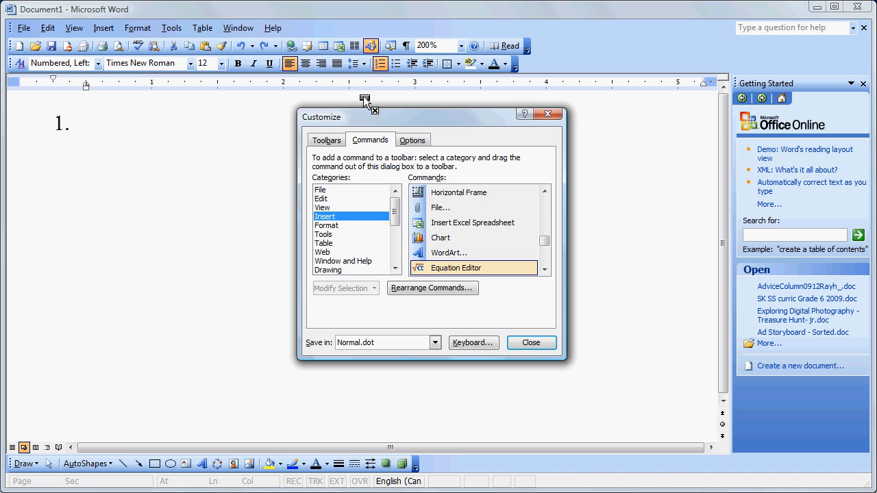
{"action": "mouse_move", "coordinate": [336, 52]}
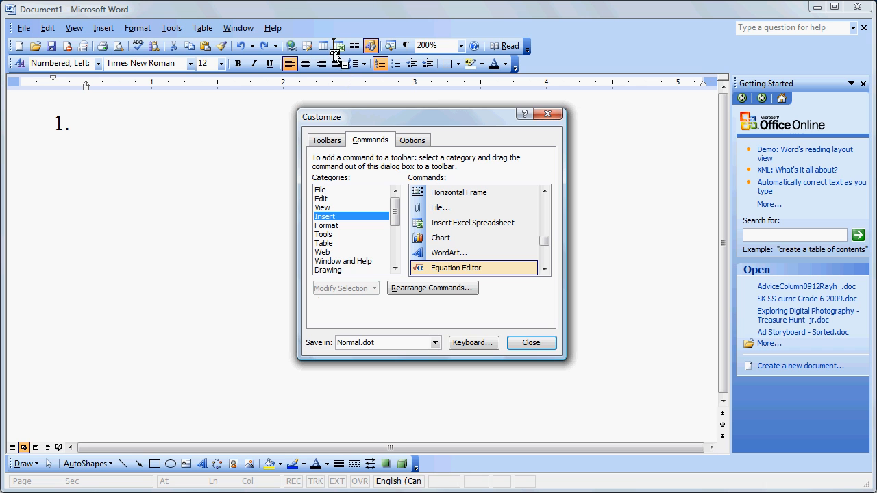
{"action": "mouse_move", "coordinate": [351, 52]}
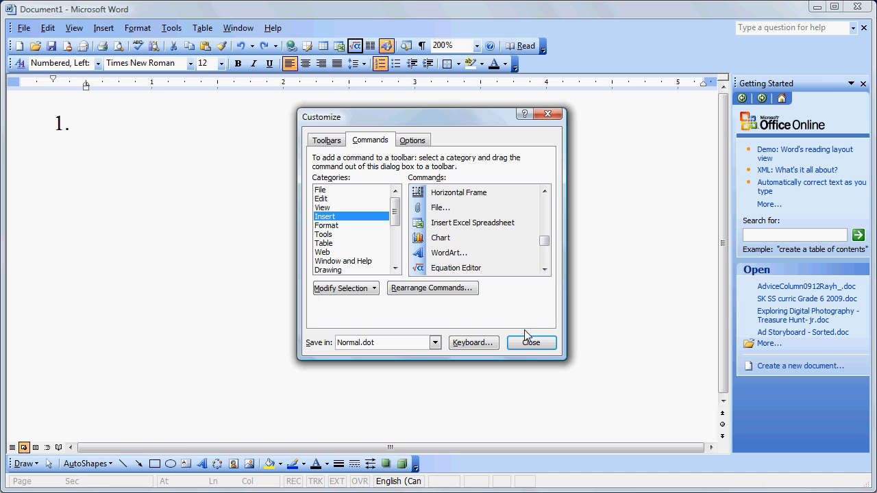
- Finish customizing the toolbar and return focus to question 1's line
{"action": "left_click", "coordinate": [532, 342]}
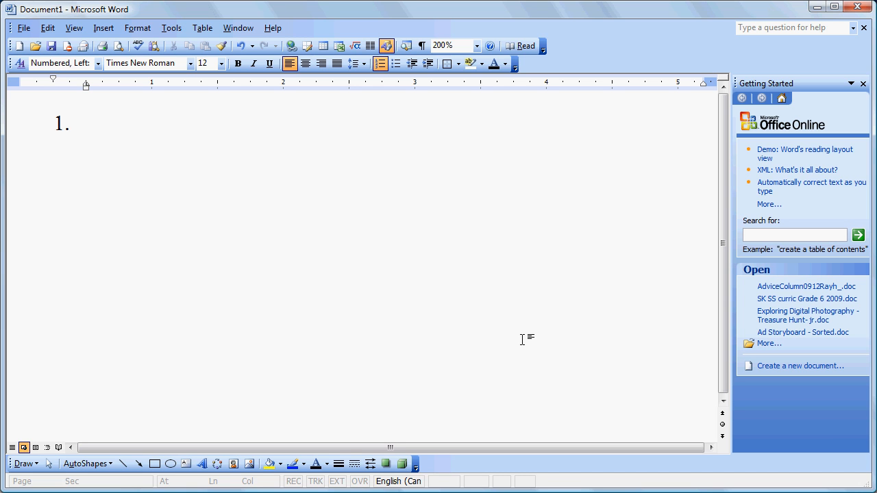
{"action": "left_click", "coordinate": [85, 122]}
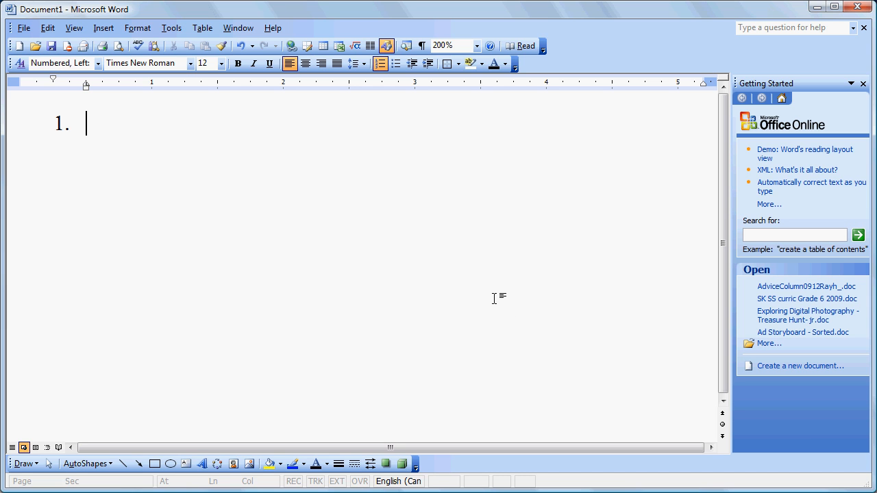
{"action": "mouse_move", "coordinate": [355, 47]}
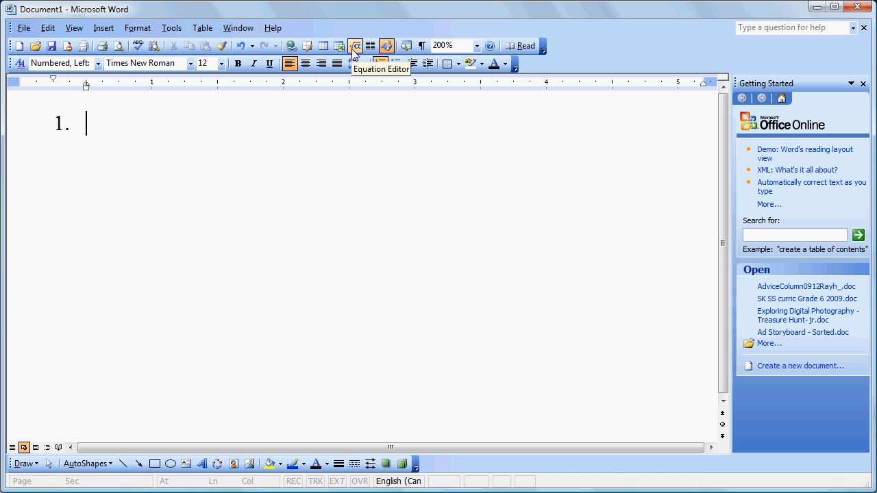
- Insert a stacked fraction with the cube root of 8 as its numerator
{"action": "left_click", "coordinate": [355, 47]}
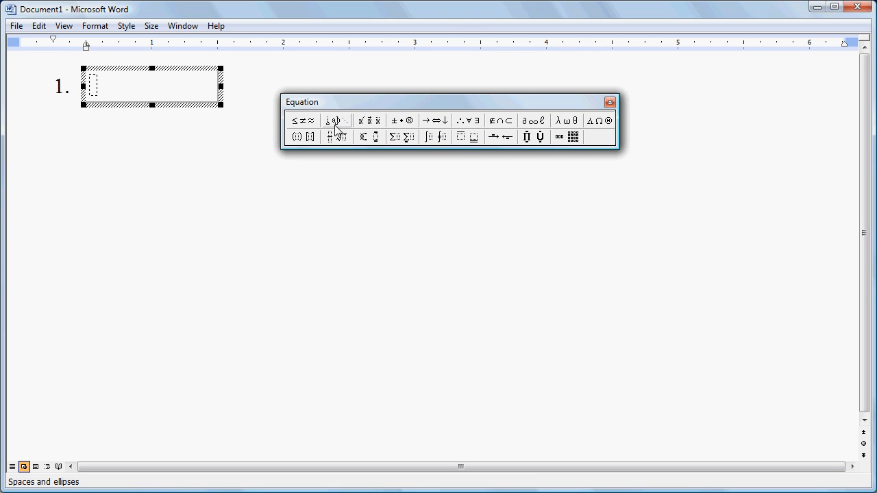
{"action": "mouse_move", "coordinate": [334, 137]}
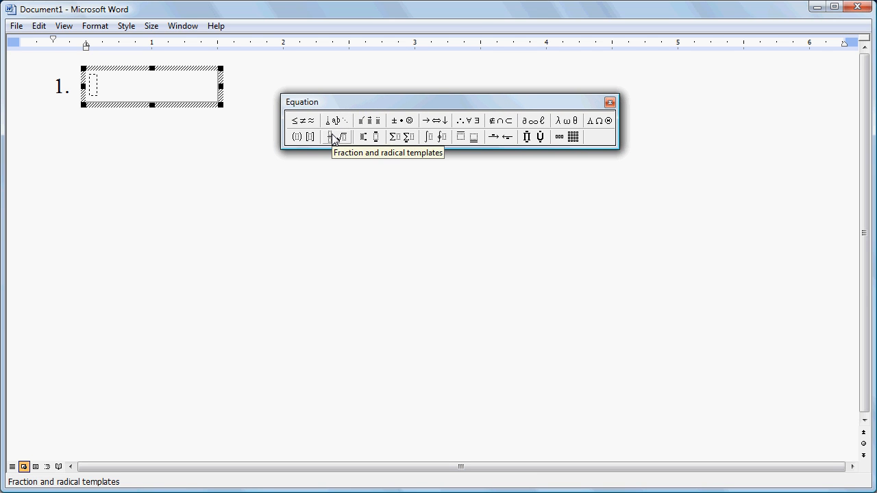
{"action": "left_click", "coordinate": [335, 137]}
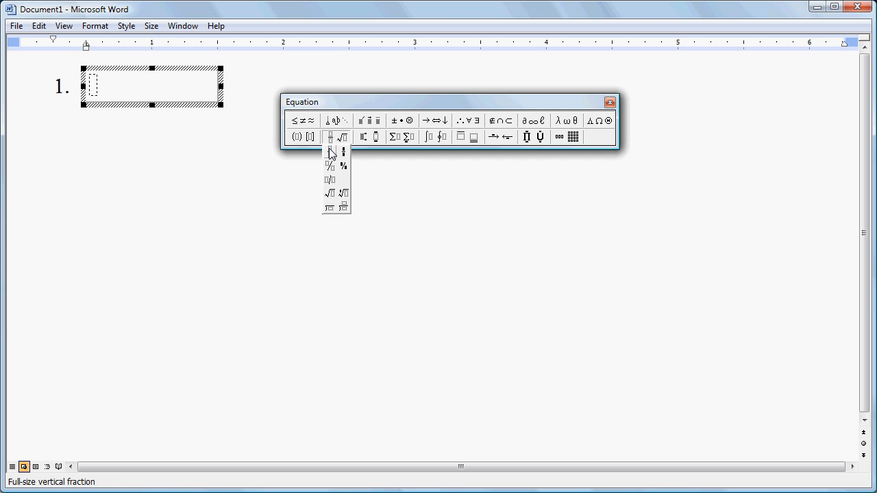
{"action": "left_click", "coordinate": [329, 153]}
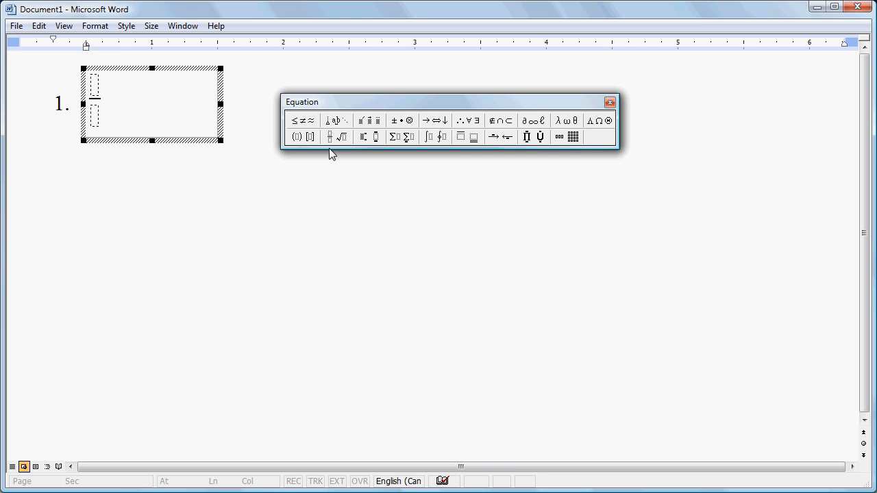
{"action": "left_click", "coordinate": [329, 137]}
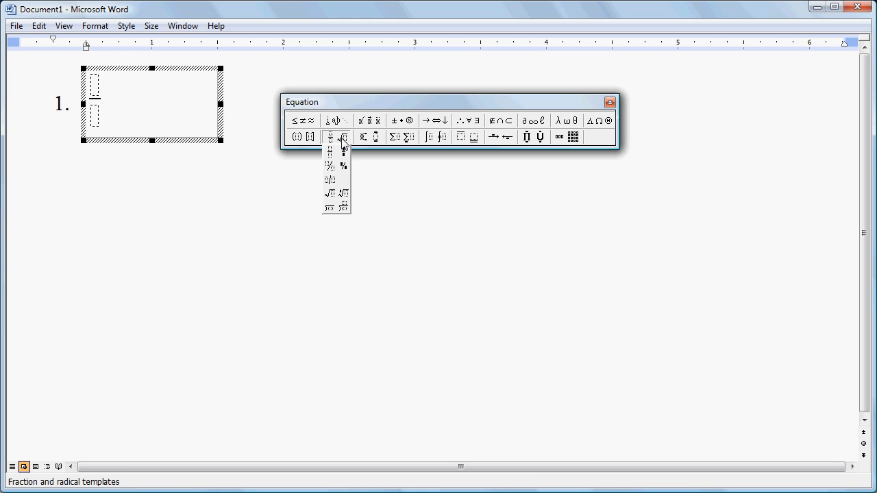
{"action": "mouse_move", "coordinate": [346, 195]}
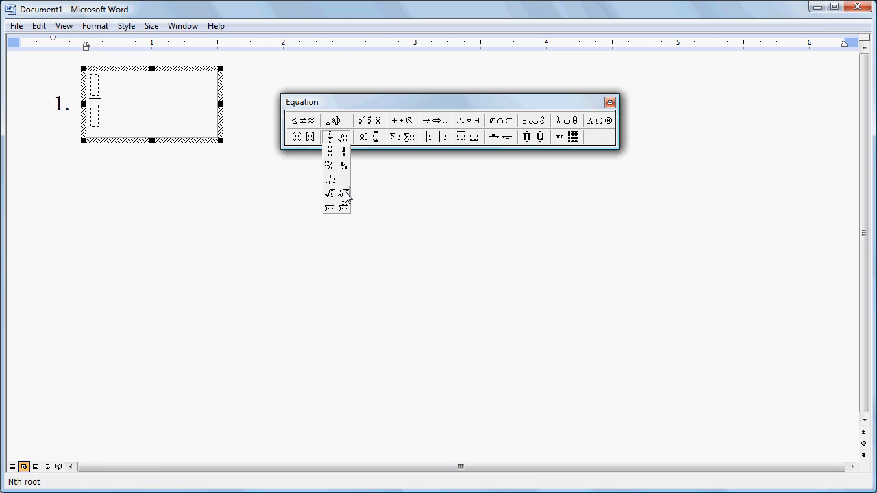
{"action": "left_click", "coordinate": [329, 192]}
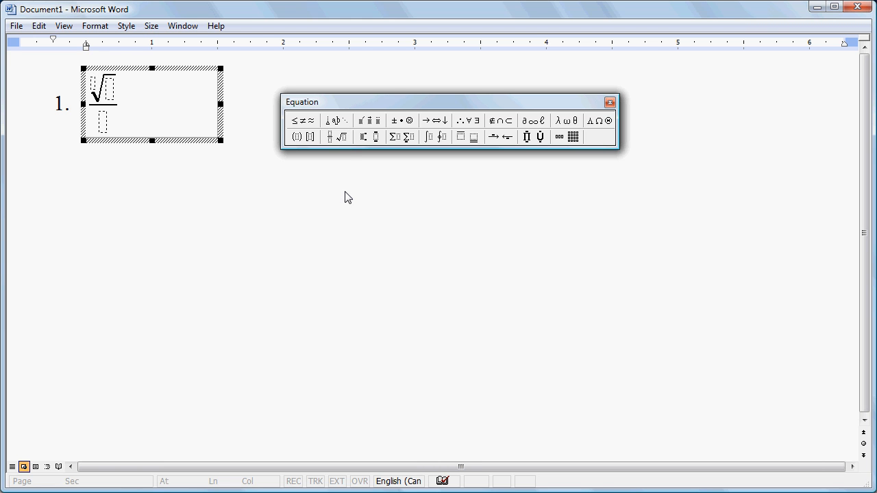
{"action": "type", "text": "8"}
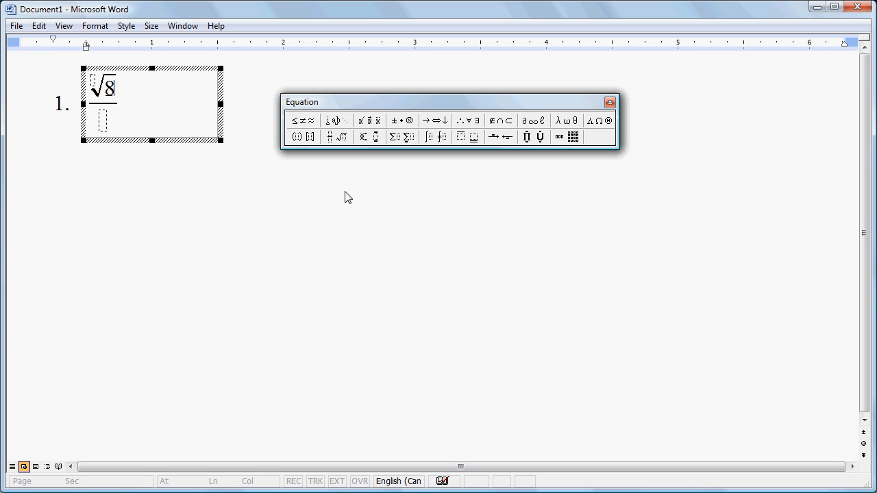
{"action": "mouse_move", "coordinate": [96, 87]}
{"action": "type", "text": "3"}
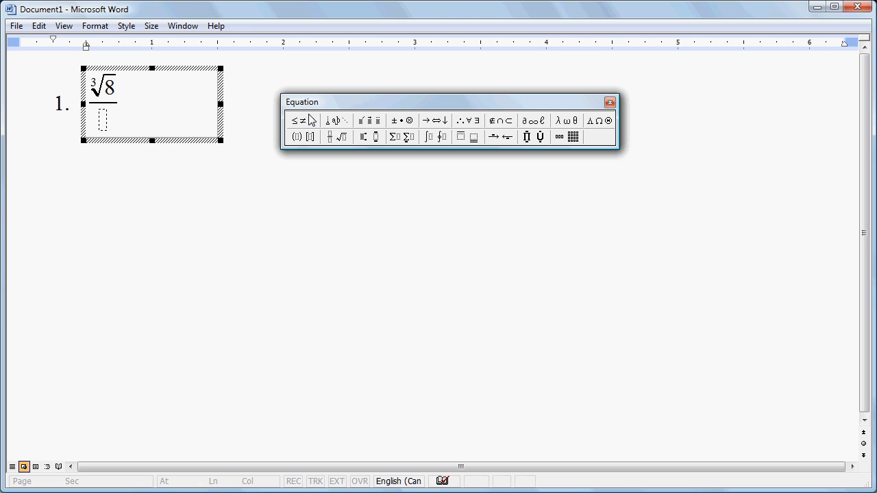
- Fill the denominator with the square root of 4
{"action": "left_click", "coordinate": [340, 137]}
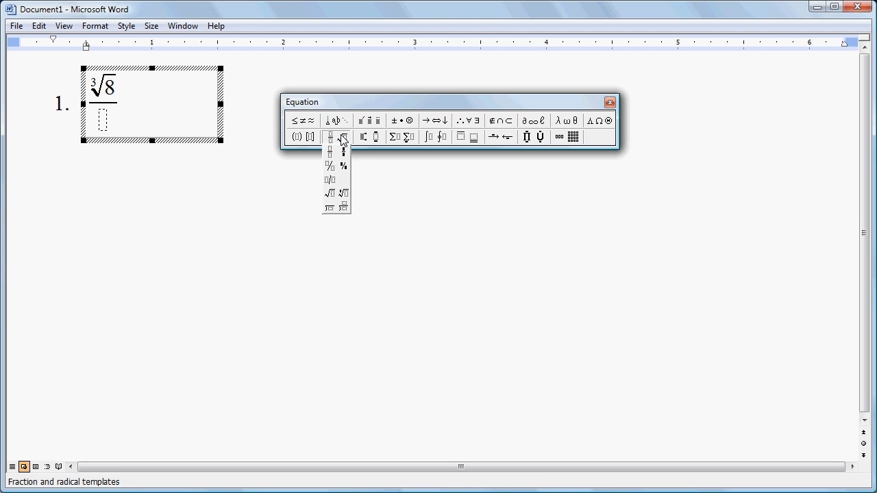
{"action": "left_click", "coordinate": [329, 192]}
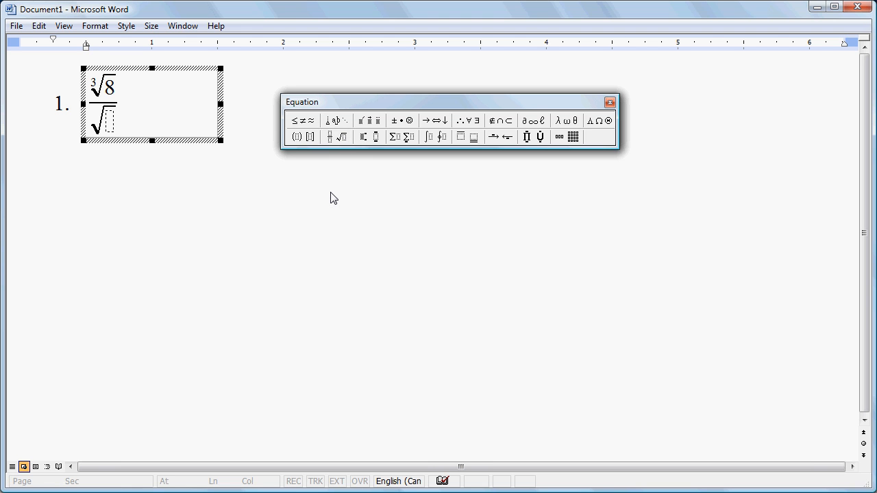
{"action": "type", "text": "4"}
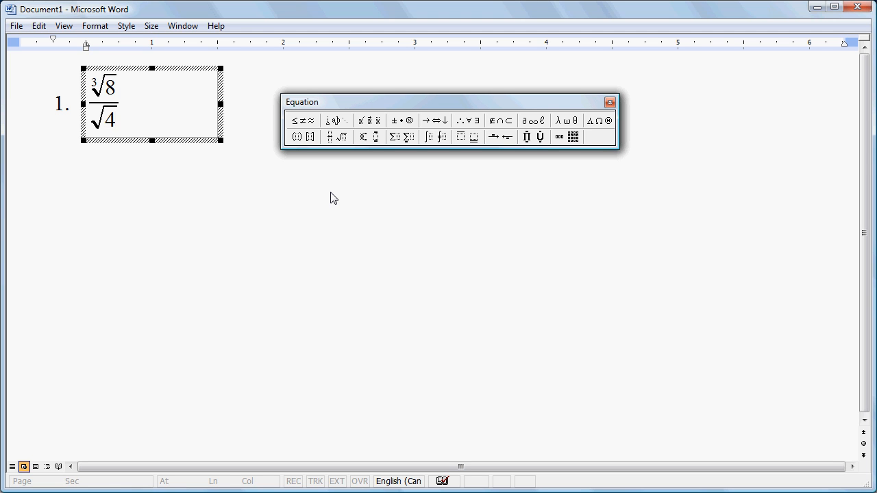
{"action": "mouse_move", "coordinate": [606, 160]}
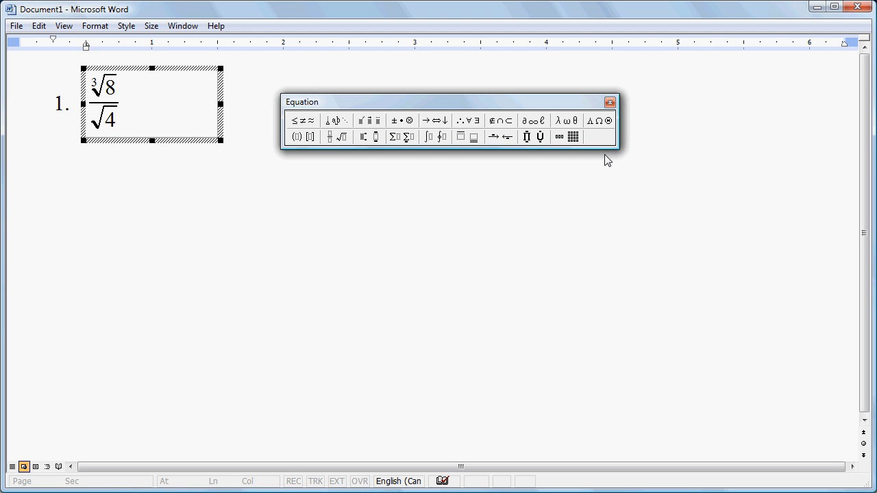
{"action": "mouse_move", "coordinate": [609, 101]}
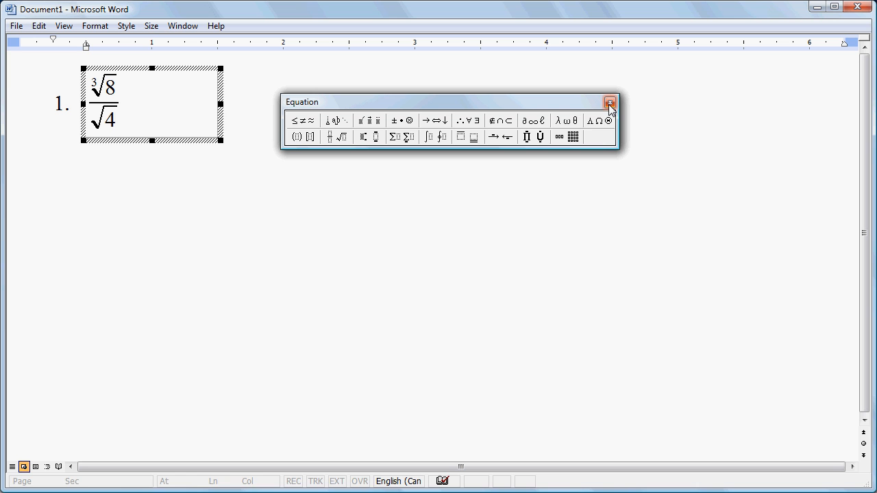
{"action": "mouse_move", "coordinate": [462, 199]}
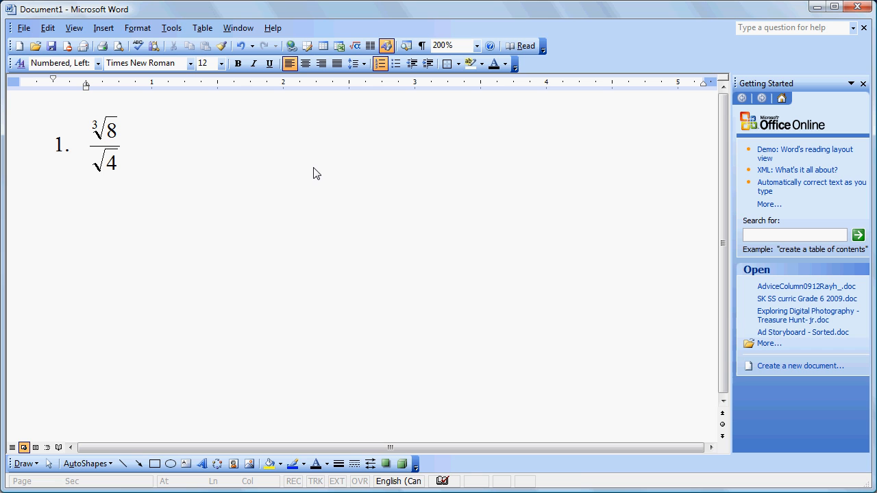
- Continue the list with an empty question 2 beneath the root fraction
{"action": "key", "text": "Return"}
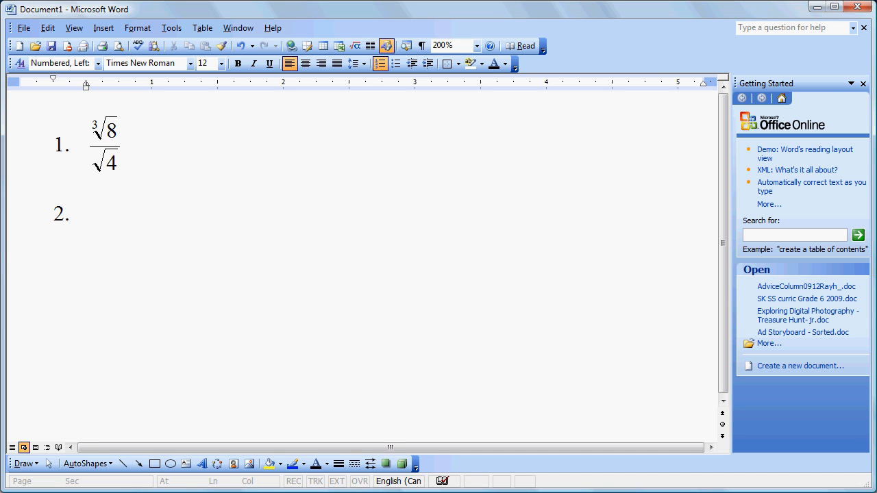
{"action": "left_click", "coordinate": [85, 214]}
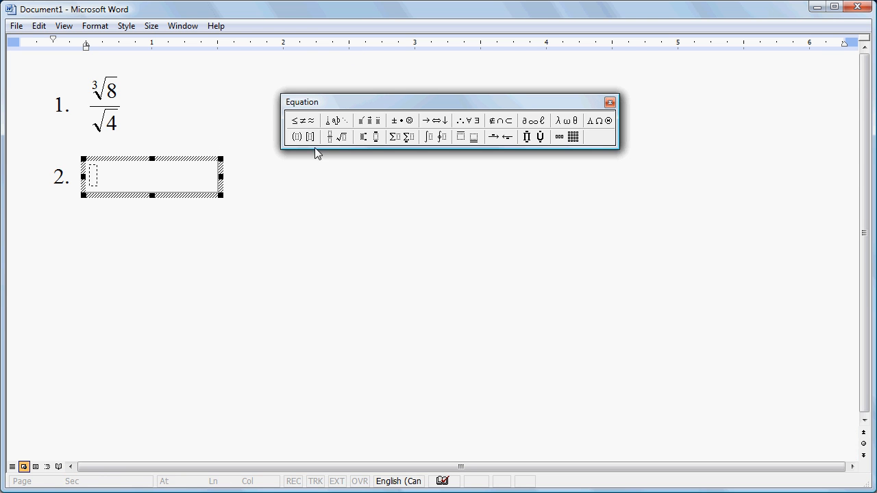
{"action": "mouse_move", "coordinate": [298, 121]}
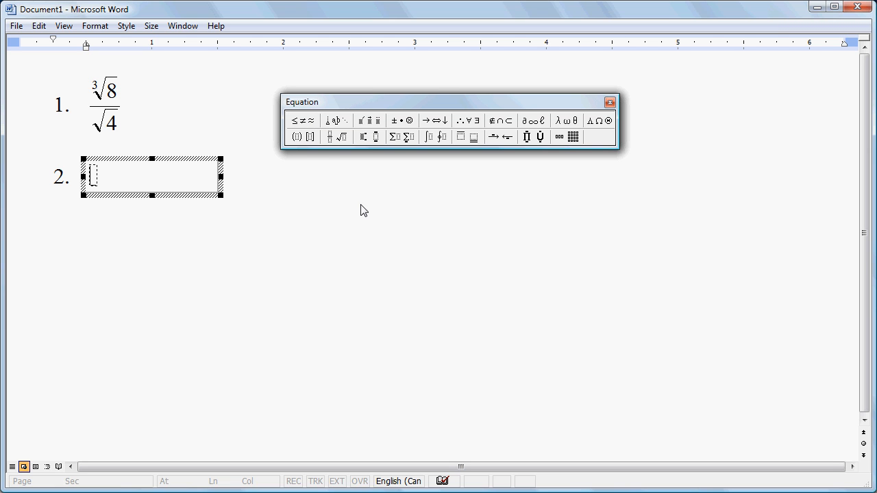
{"action": "mouse_move", "coordinate": [296, 137]}
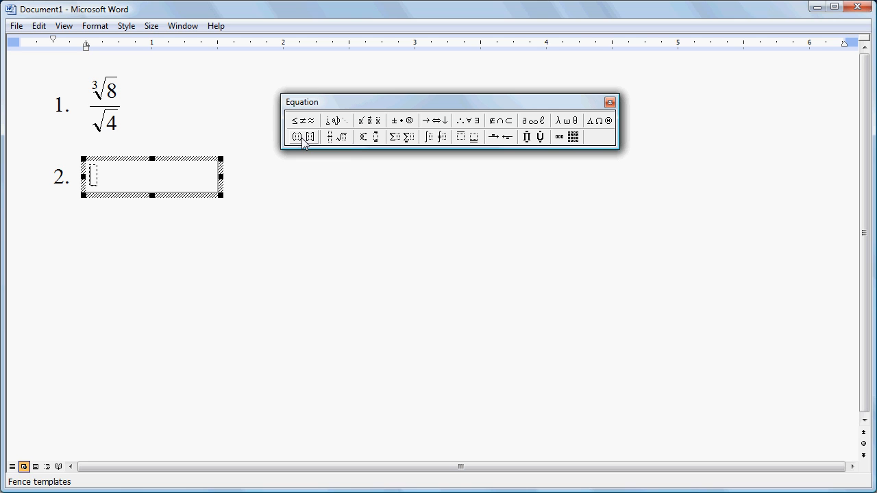
{"action": "mouse_move", "coordinate": [404, 169]}
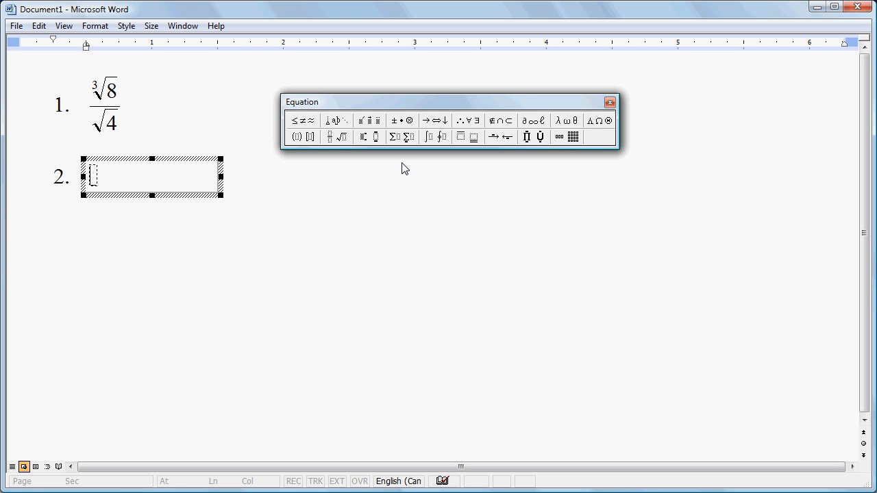
{"action": "mouse_move", "coordinate": [406, 137]}
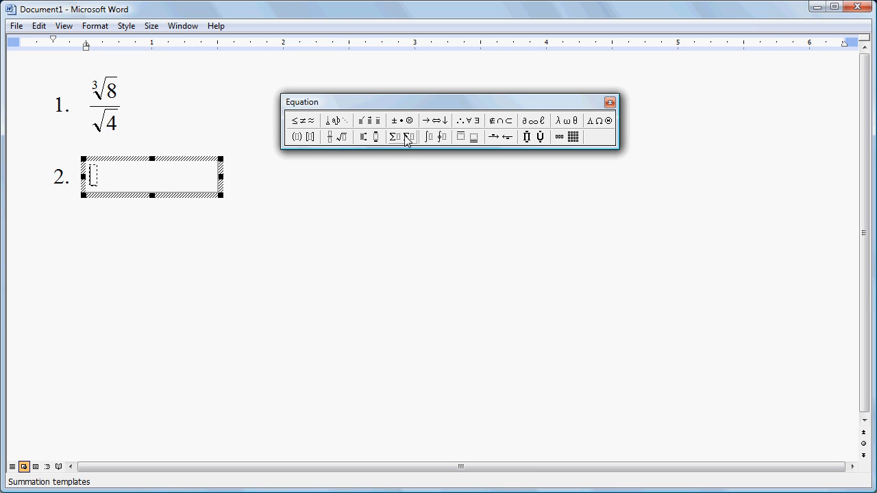
{"action": "mouse_move", "coordinate": [433, 121]}
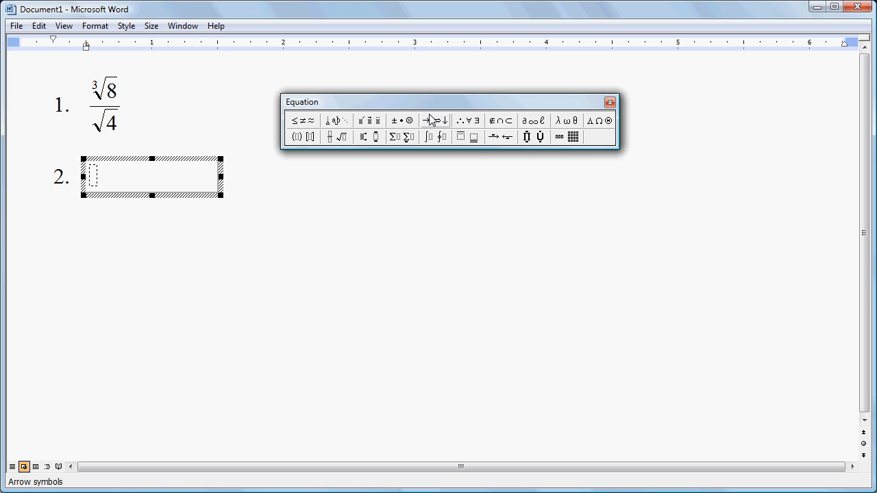
{"action": "left_click", "coordinate": [461, 137]}
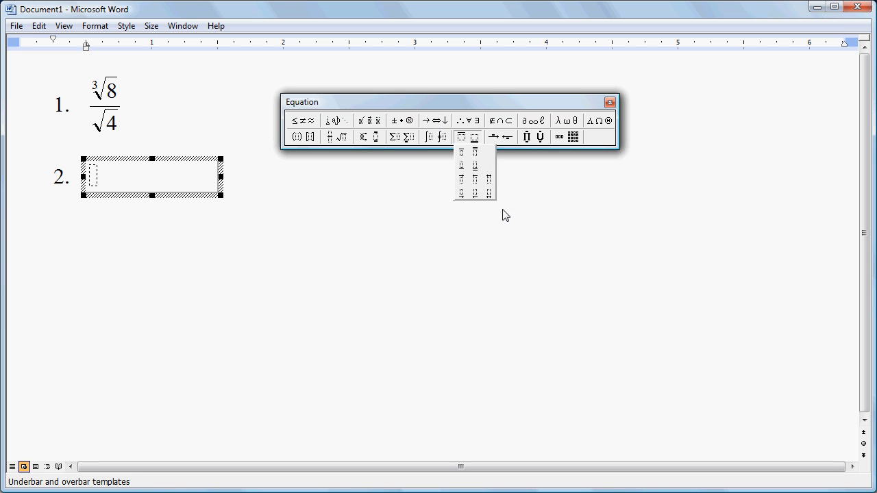
{"action": "left_click", "coordinate": [428, 137]}
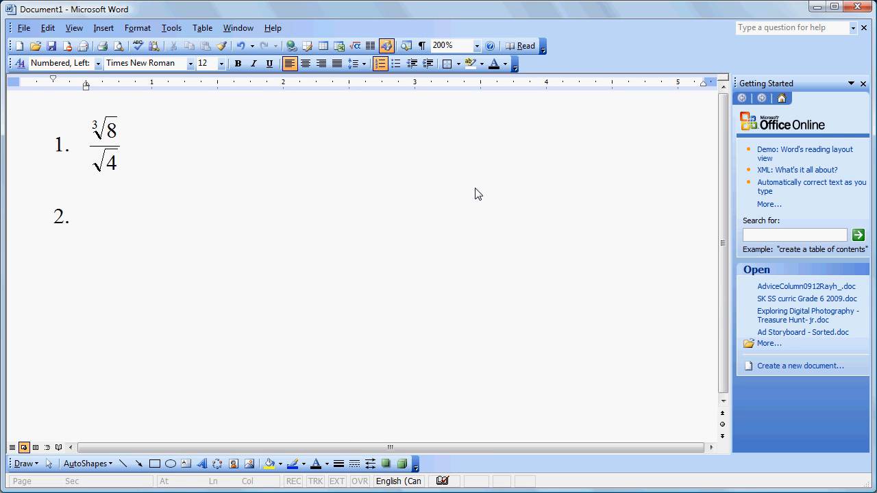
{"action": "left_click", "coordinate": [103, 217]}
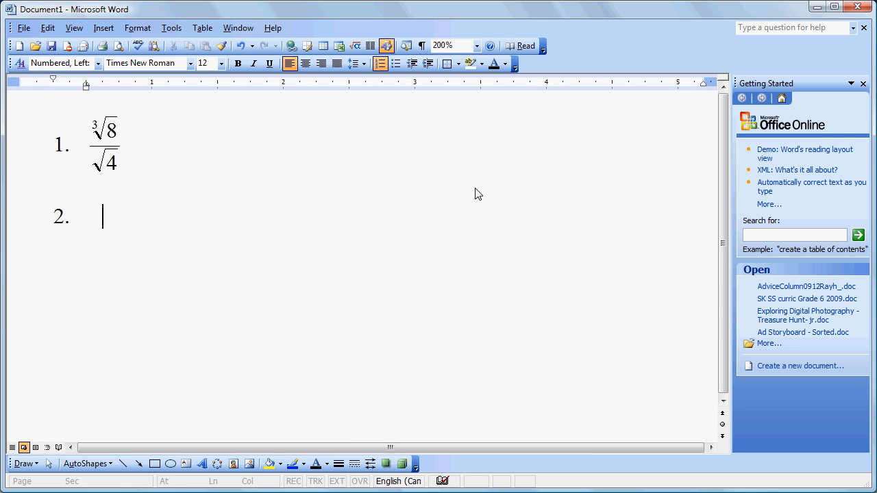